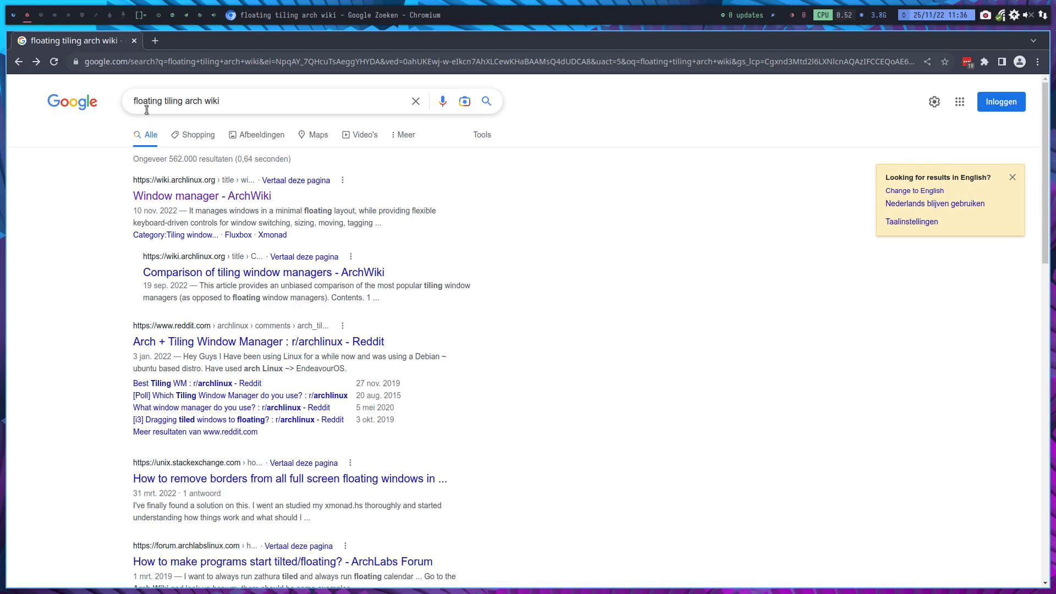
Step: Open the Window manager ArchWiki result and read down to the Types section describing stacking as floating
left_click(216, 101)
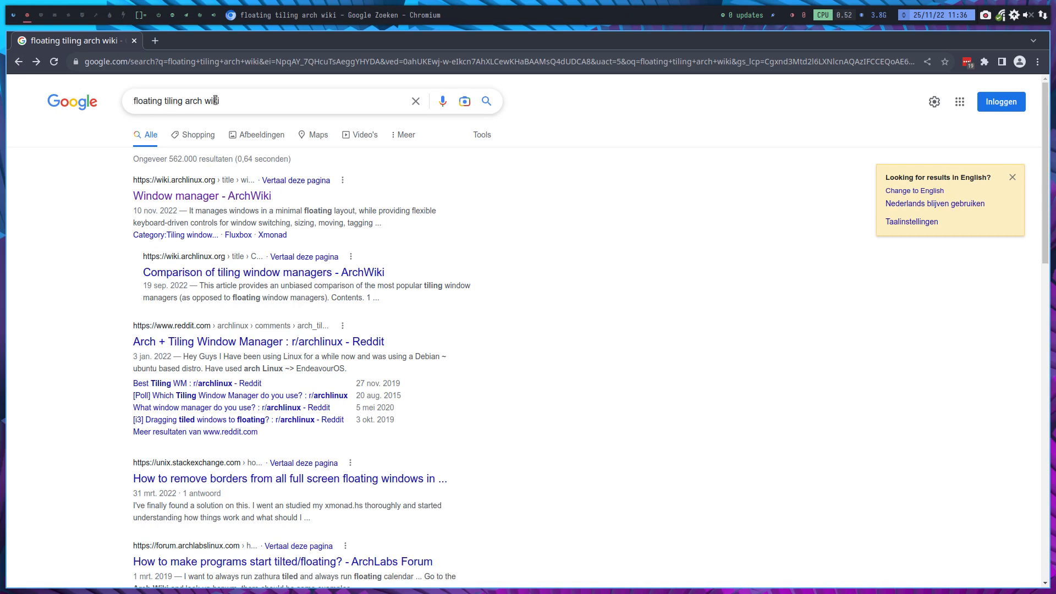
left_click(202, 196)
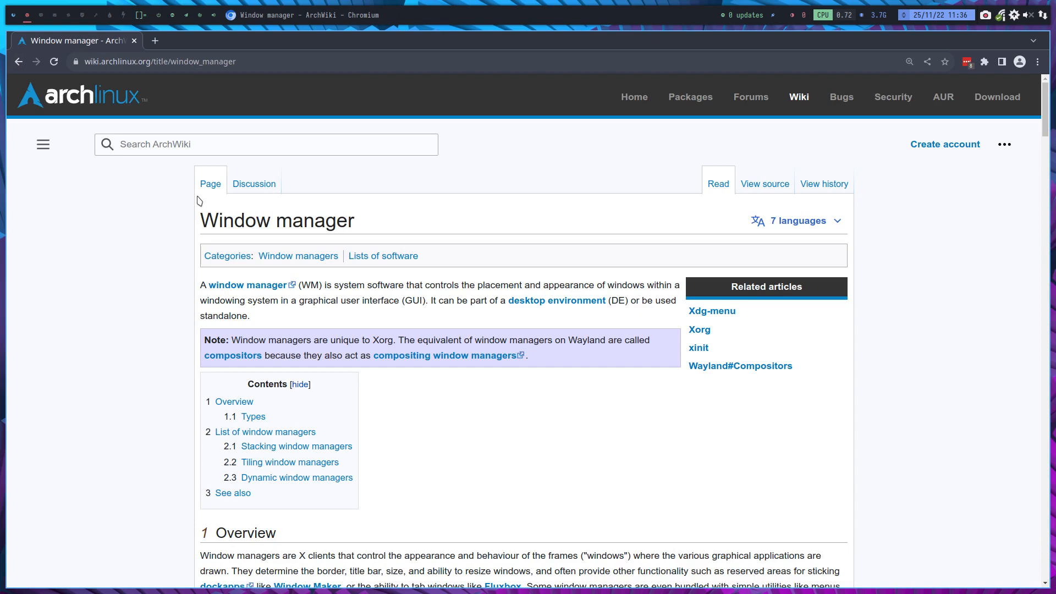
scroll("down", 3)
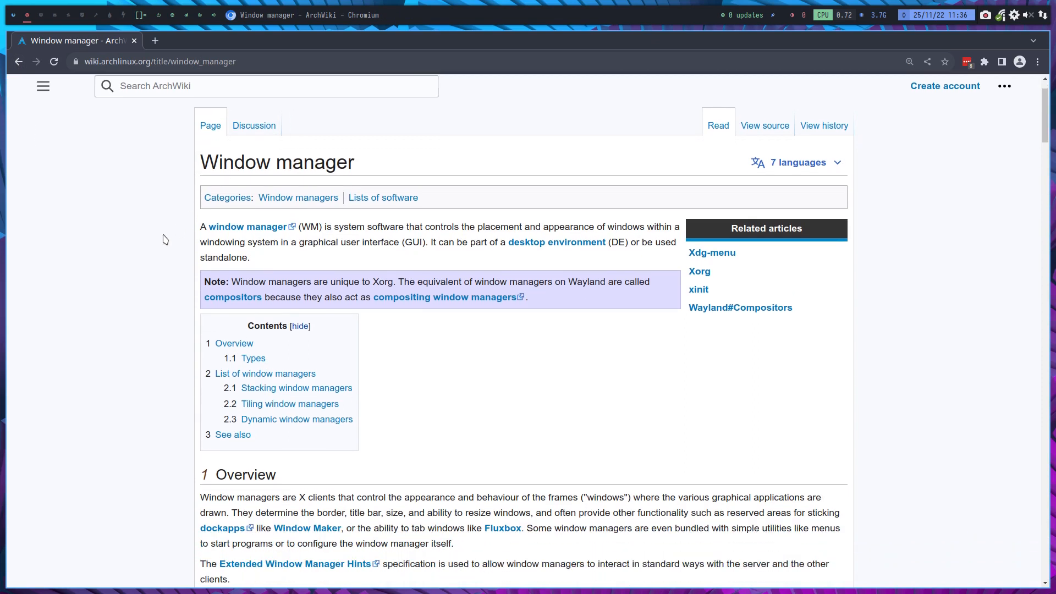
scroll("down", 3)
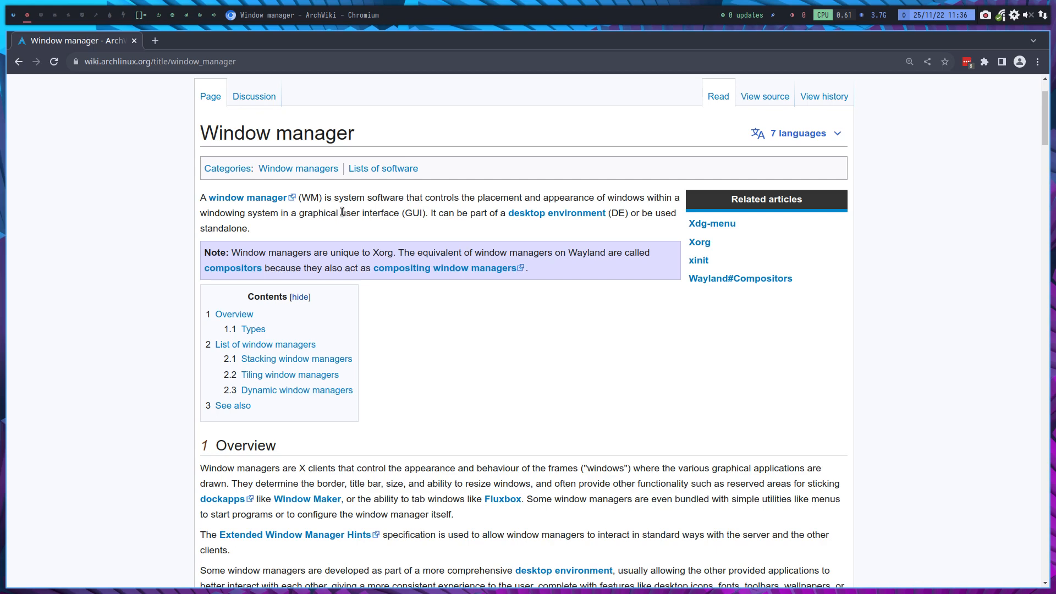
mouse_move(433, 252)
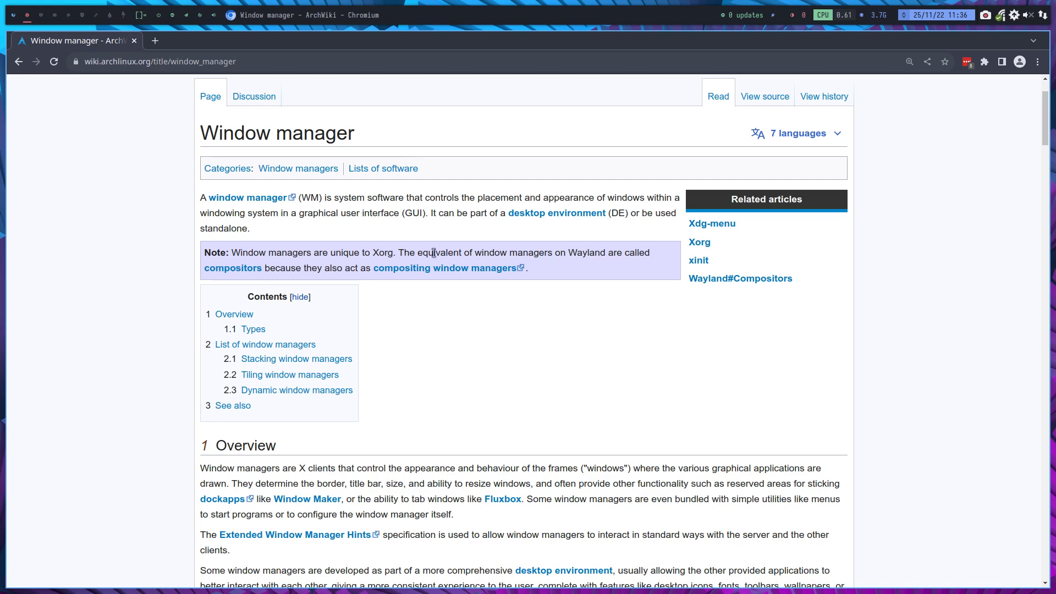
scroll("down", 3)
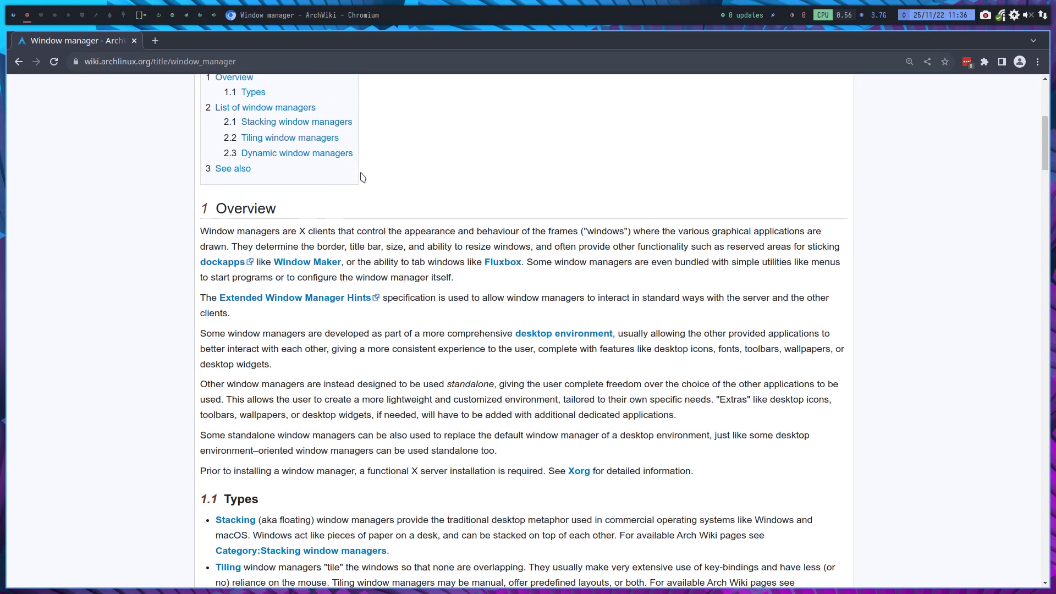
scroll("up", 3)
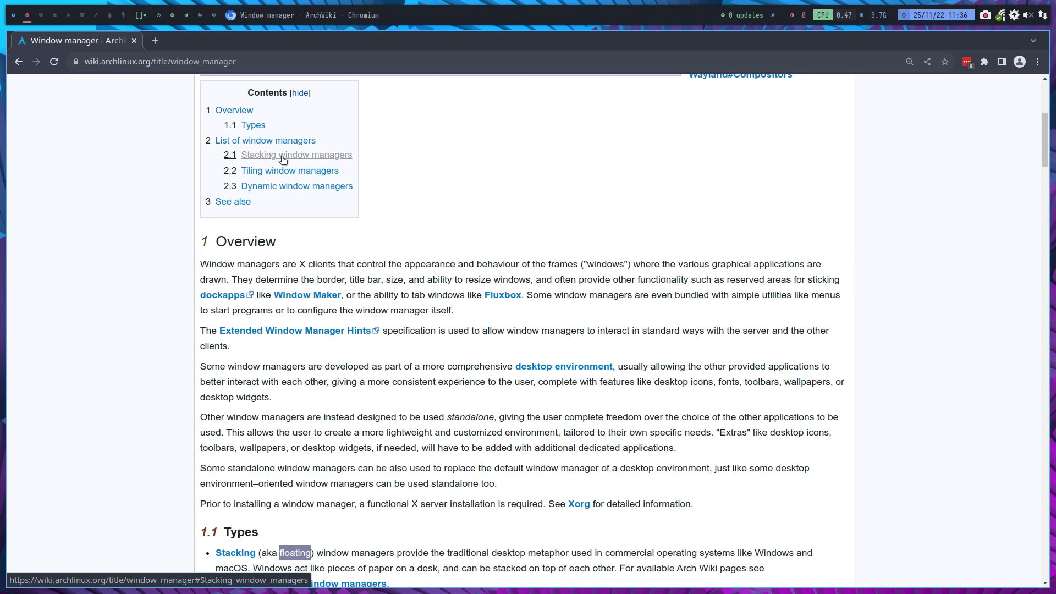
Step: Scroll through the Stacking window managers list down to Xfwm and the Tiling heading
scroll("down", 3)
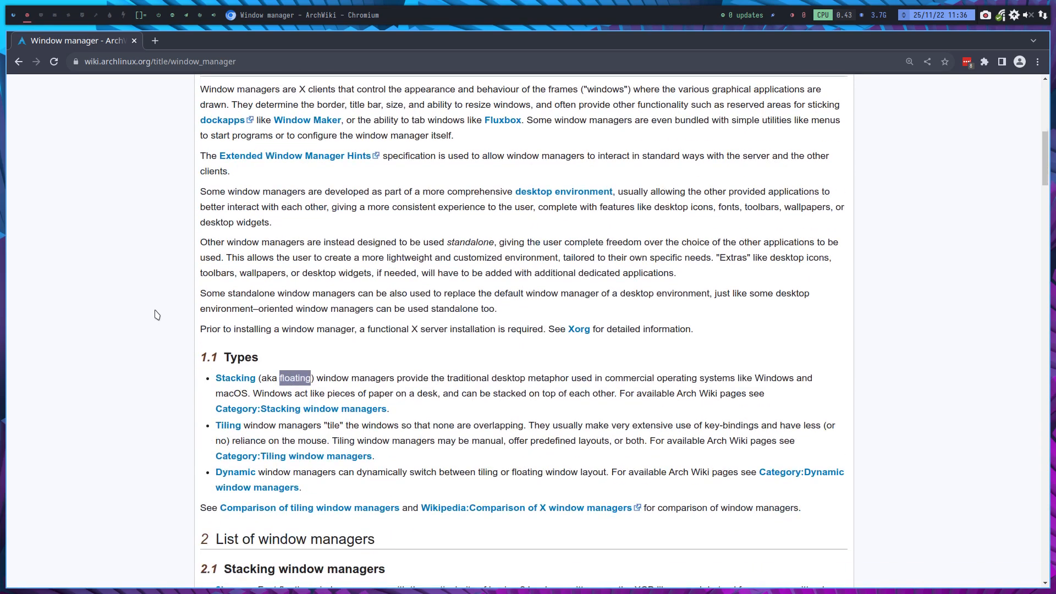
scroll("down", 3)
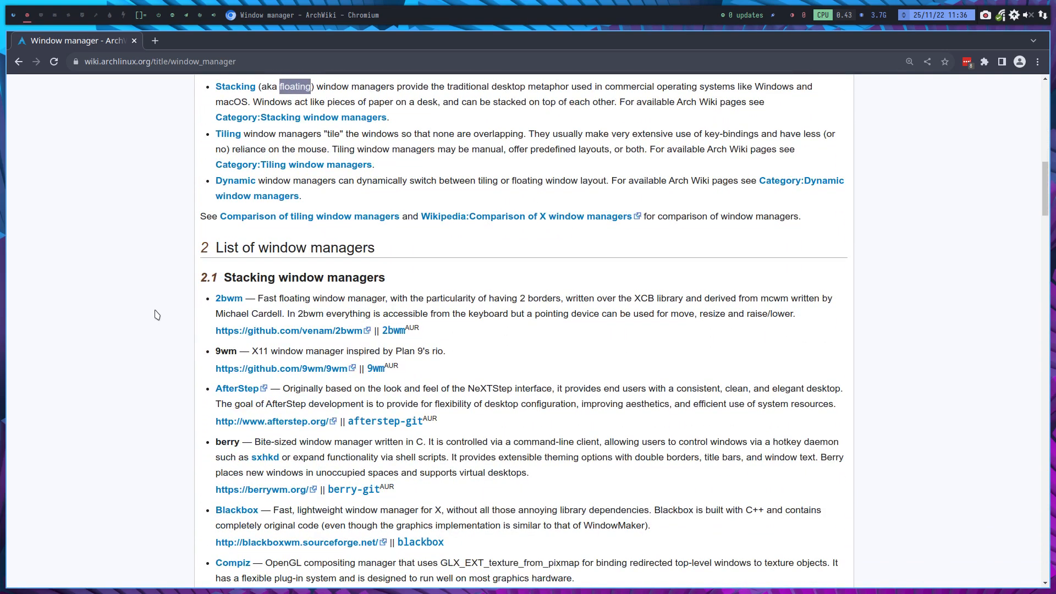
scroll("down", 3)
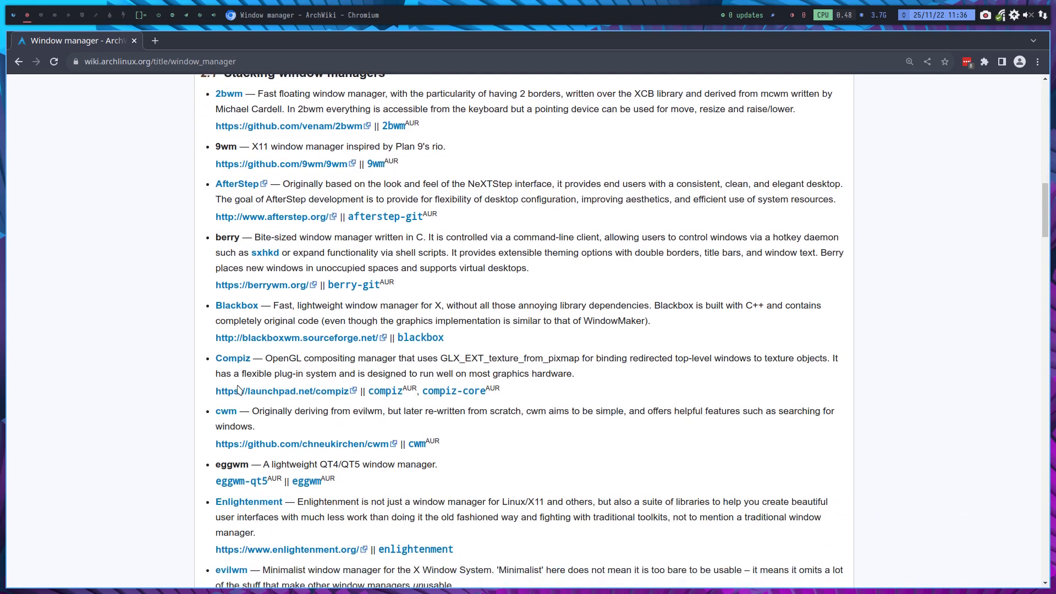
scroll("down", 3)
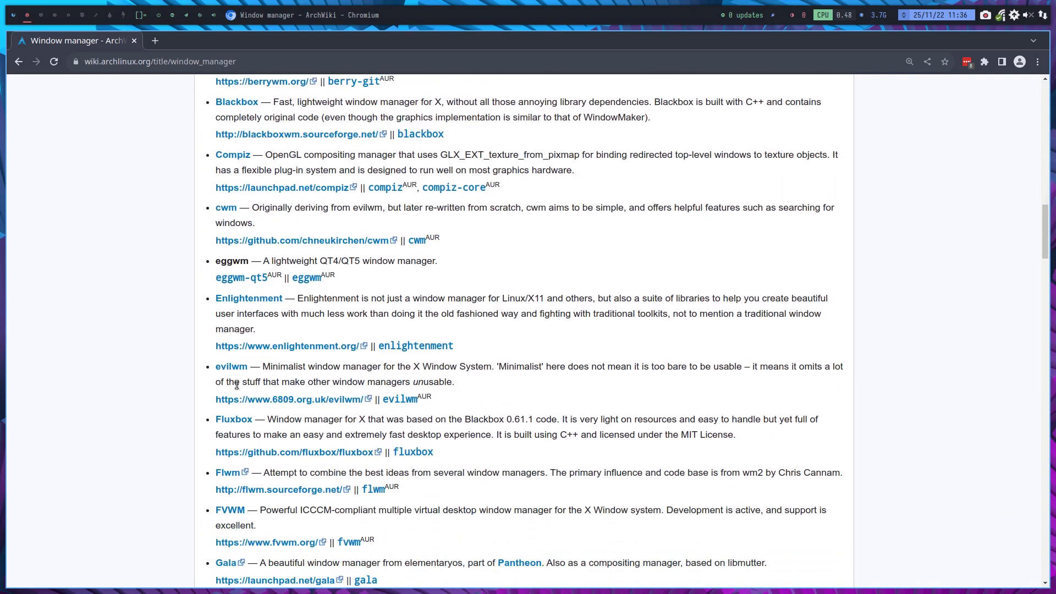
scroll("down", 3)
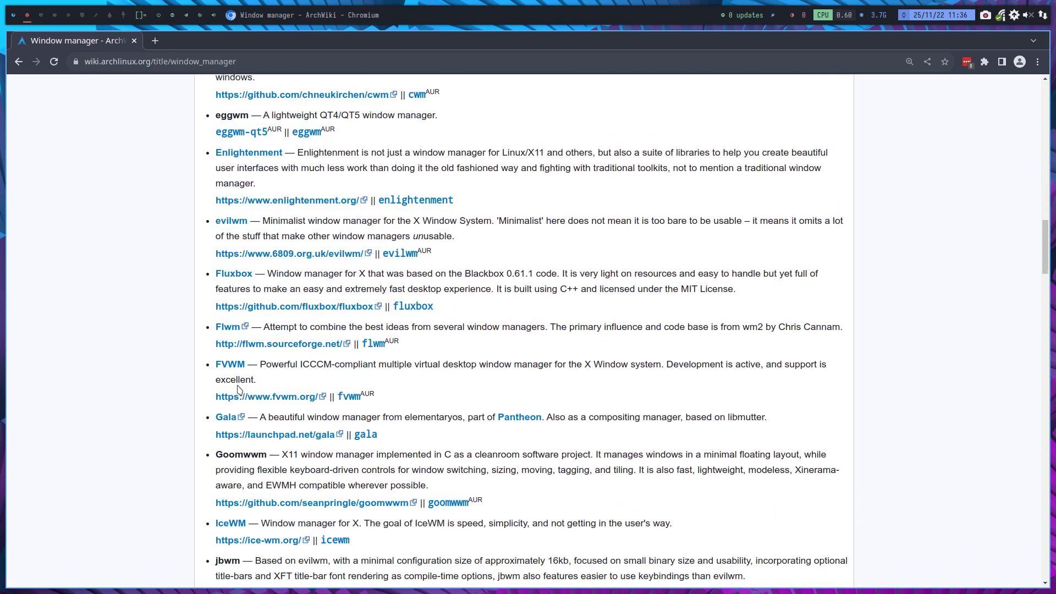
scroll("down", 3)
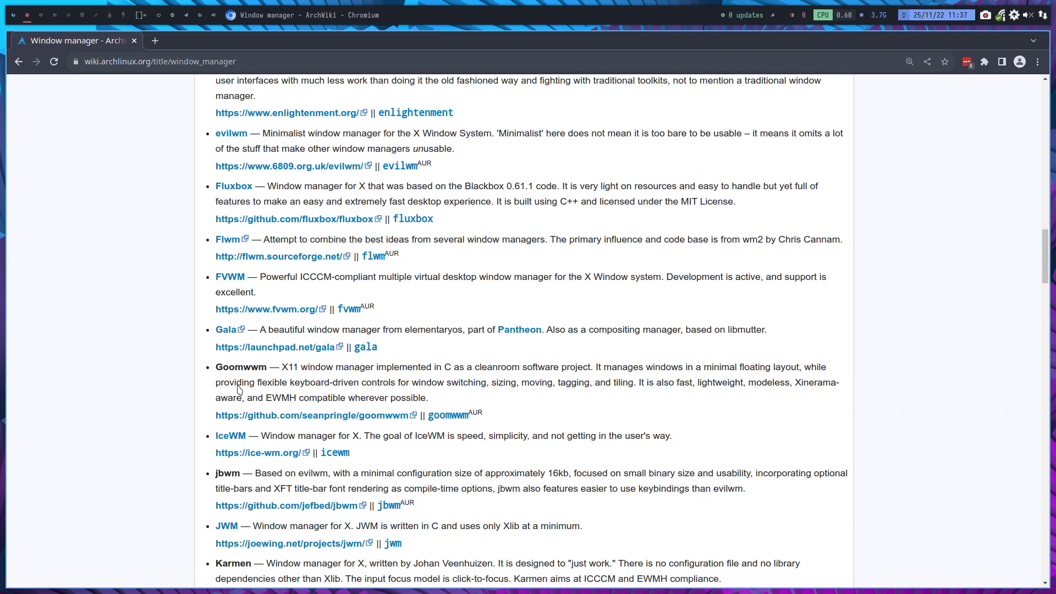
scroll("down", 3)
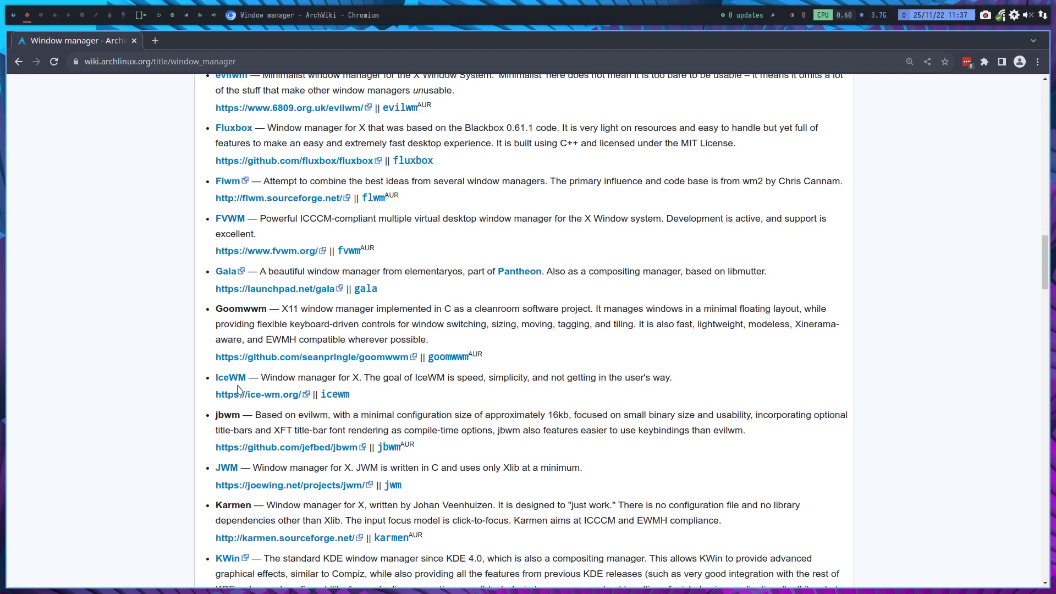
scroll("down", 3)
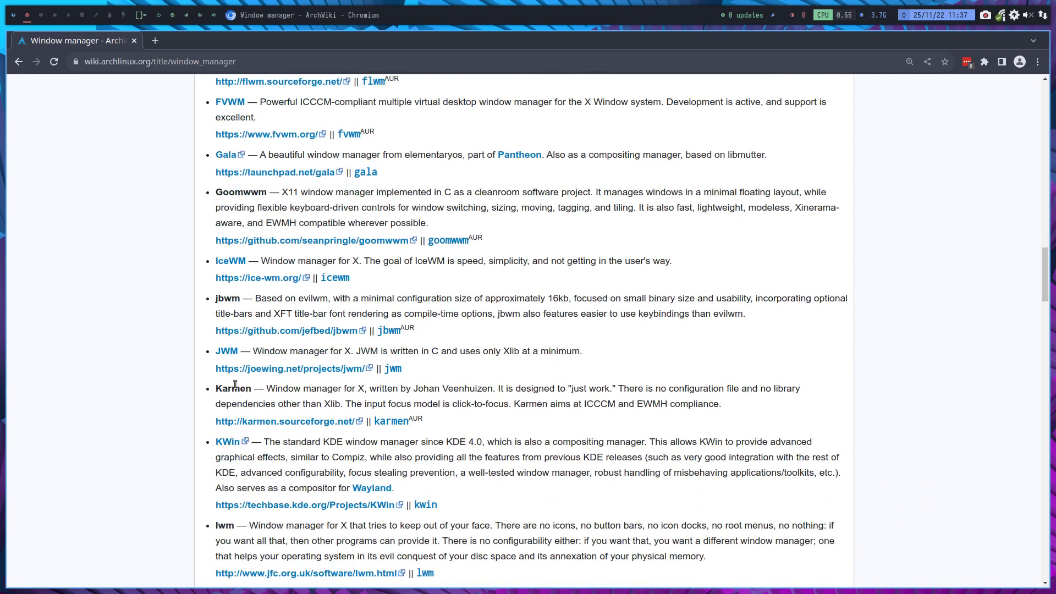
scroll("down", 3)
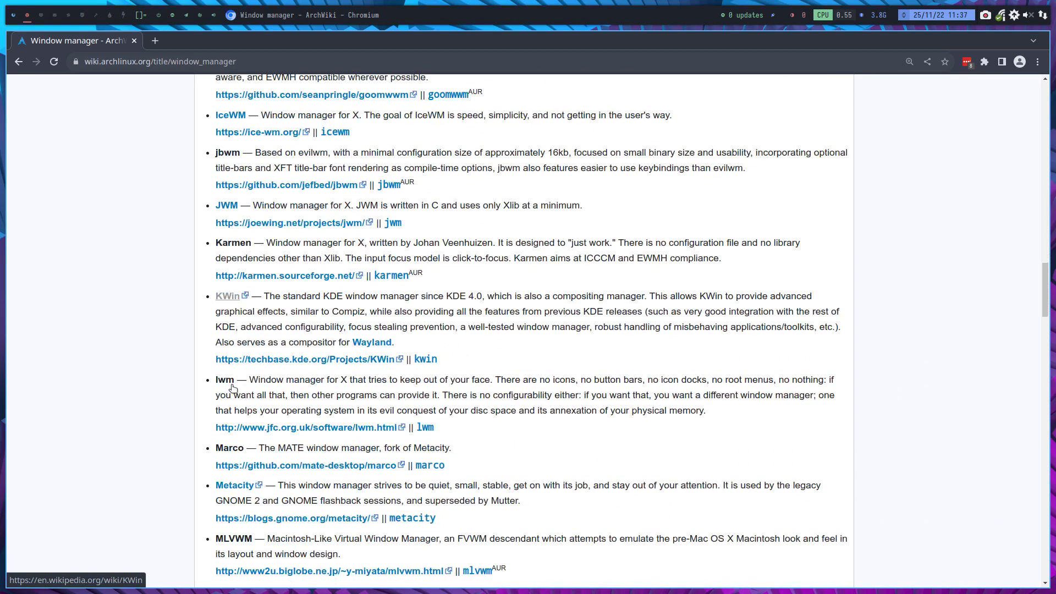
scroll("down", 3)
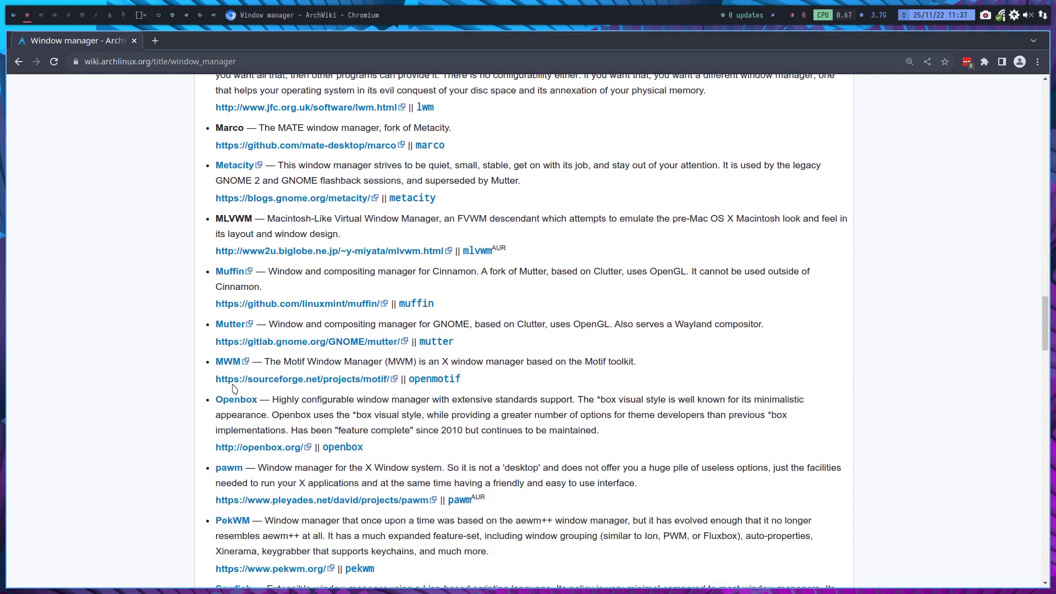
scroll("down", 3)
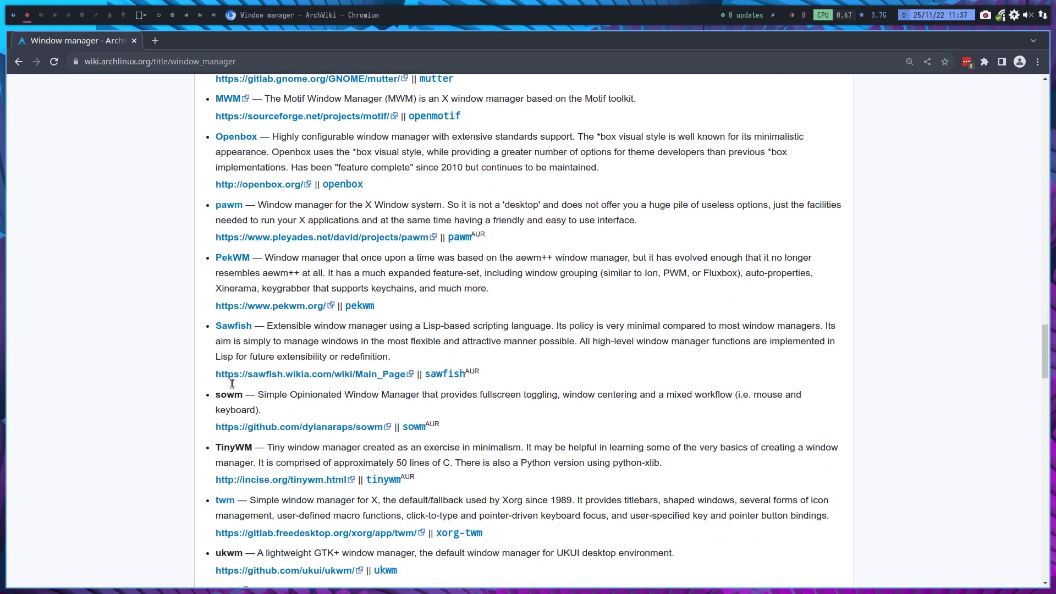
scroll("down", 3)
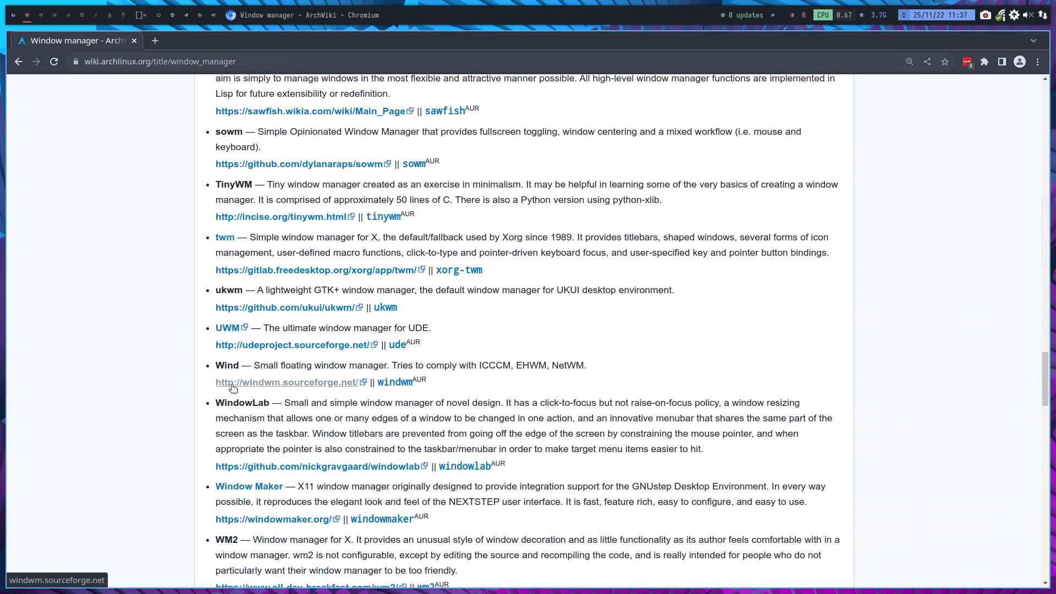
scroll("down", 3)
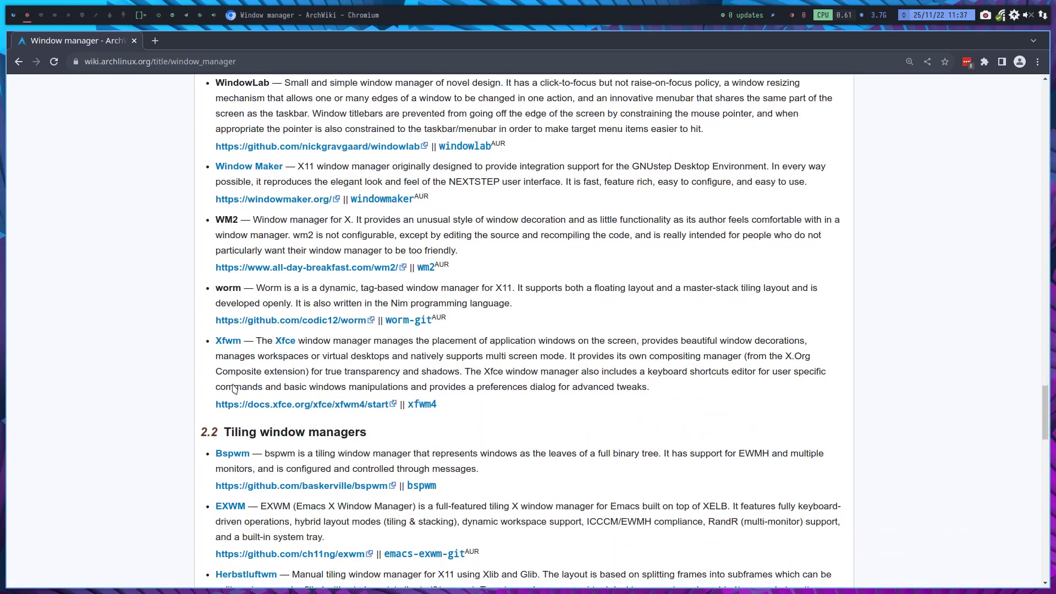
Step: Scroll the Tiling list past Notion, Ratpoison and Stumpwm to the Dynamic window managers section
scroll("down", 3)
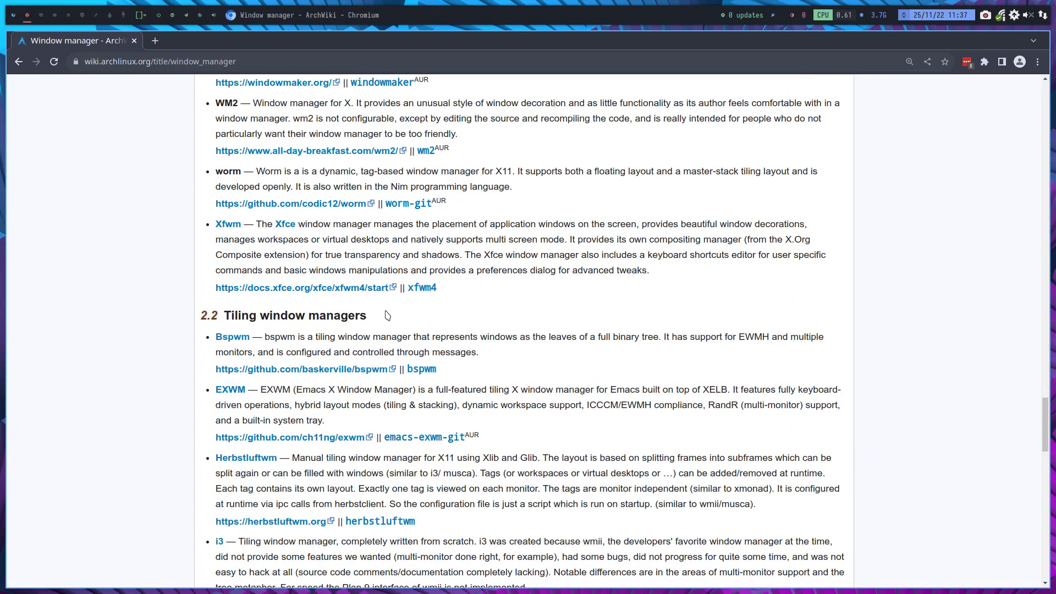
scroll("down", 3)
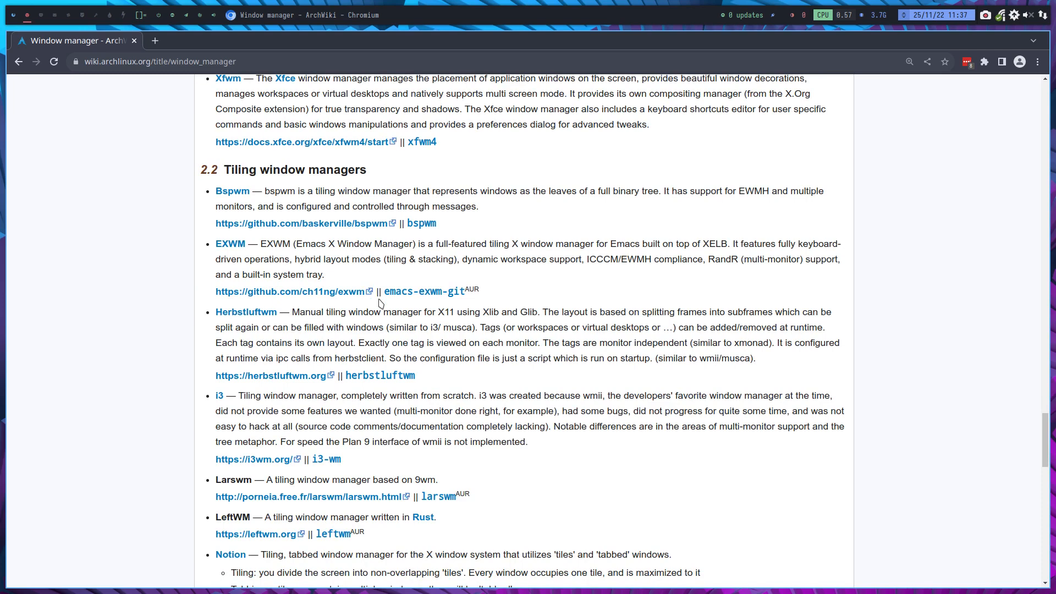
mouse_move(232, 190)
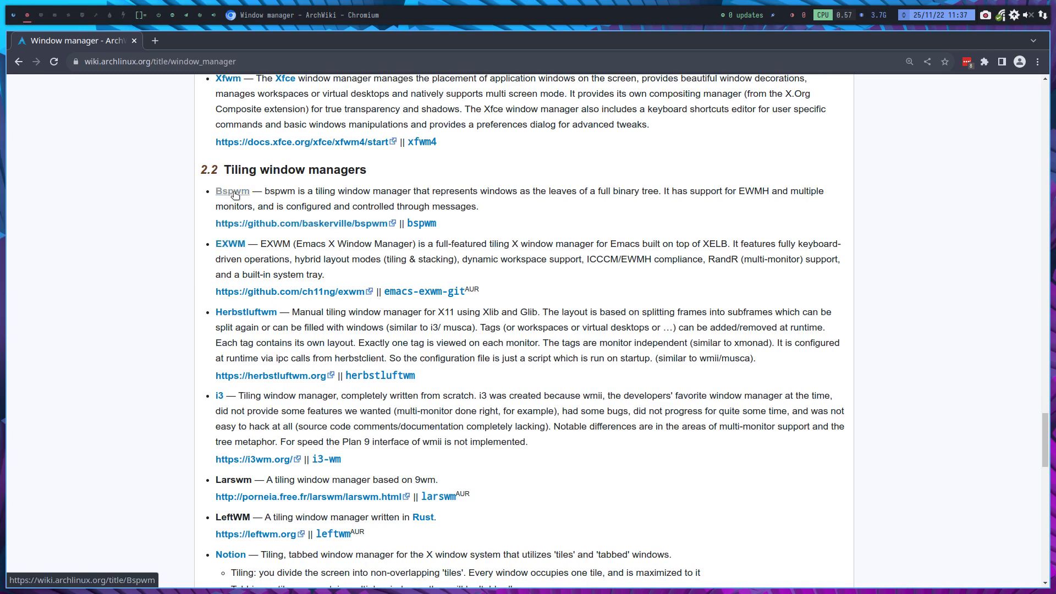
mouse_move(222, 257)
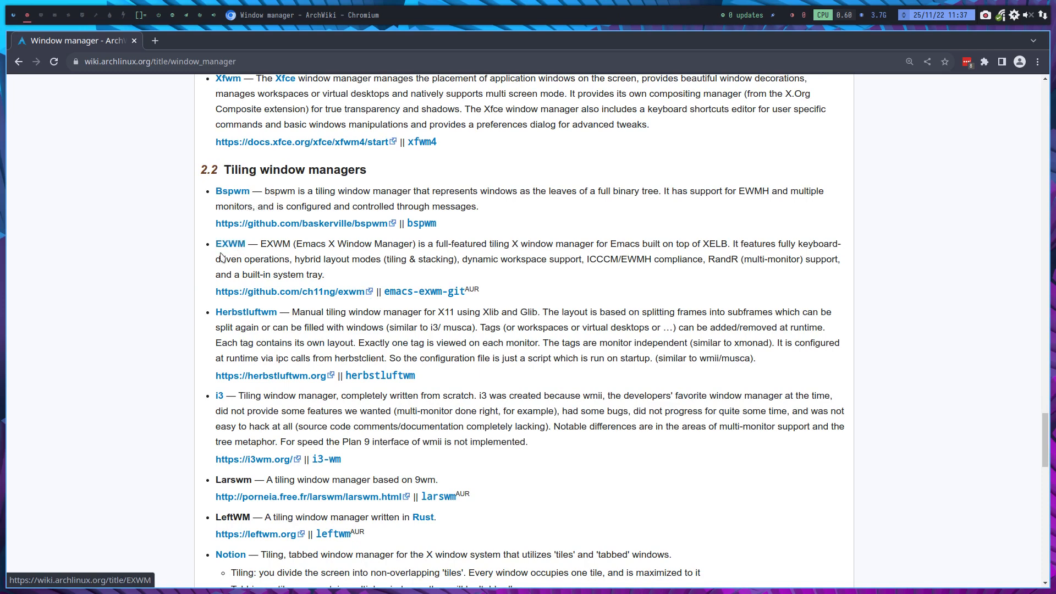
scroll("down", 3)
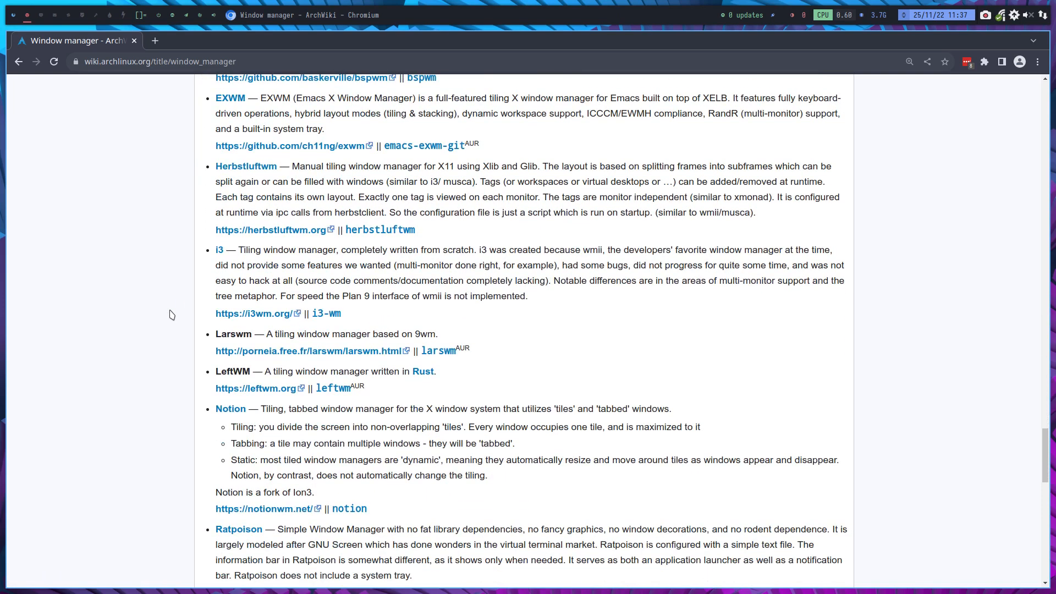
scroll("down", 3)
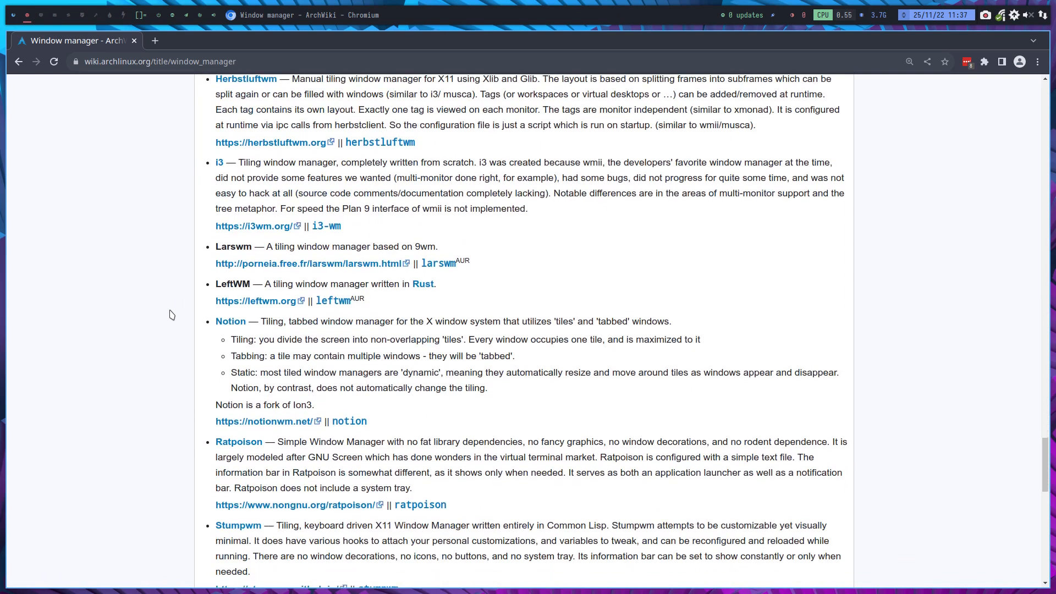
scroll("down", 3)
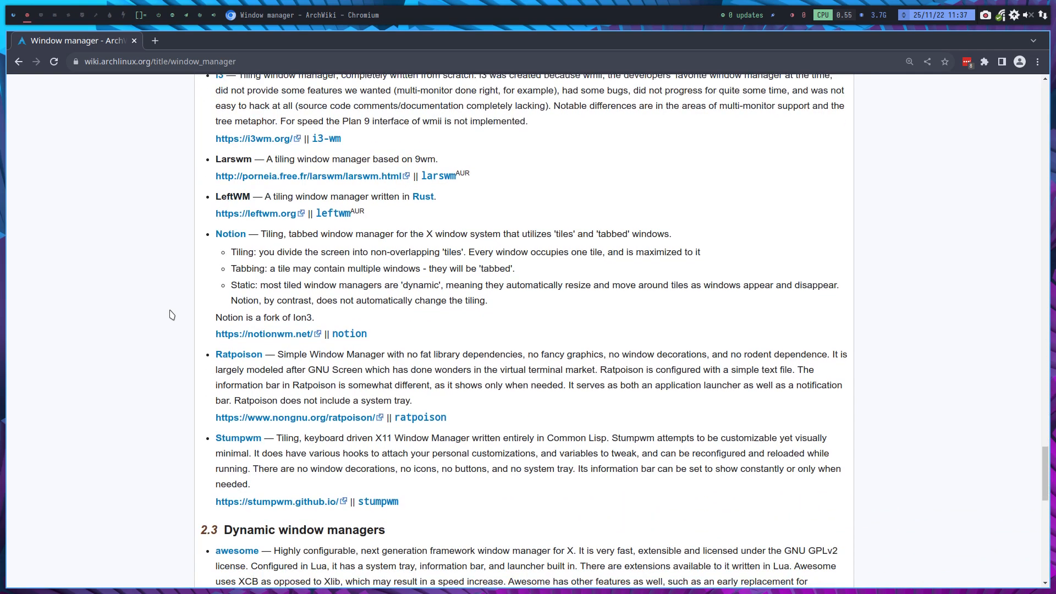
scroll("down", 3)
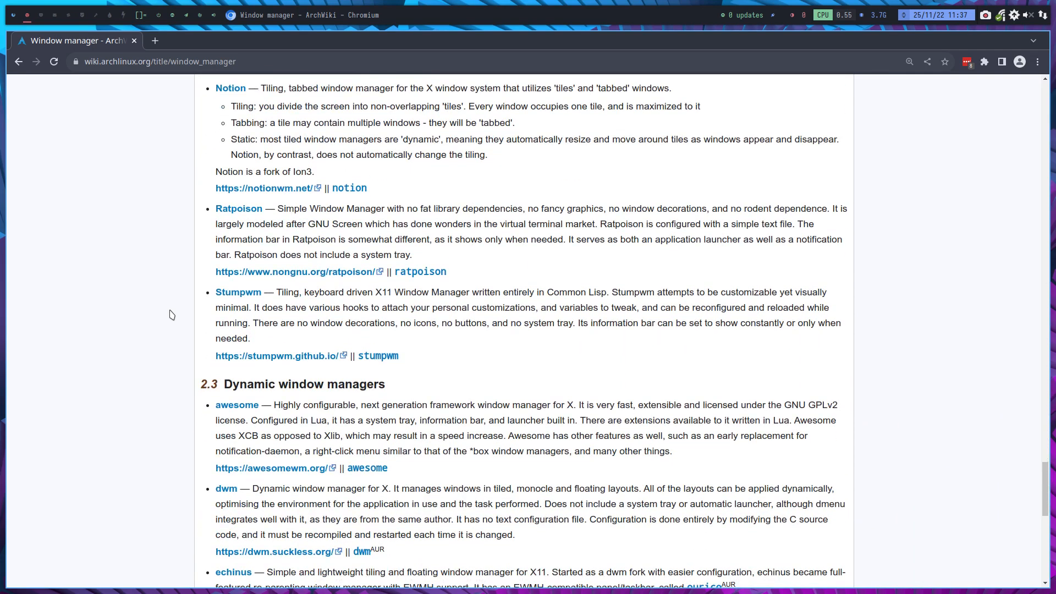
Step: Scroll the Dynamic window managers section from awesome and dwm down to Qtile and xmonad
scroll("down", 3)
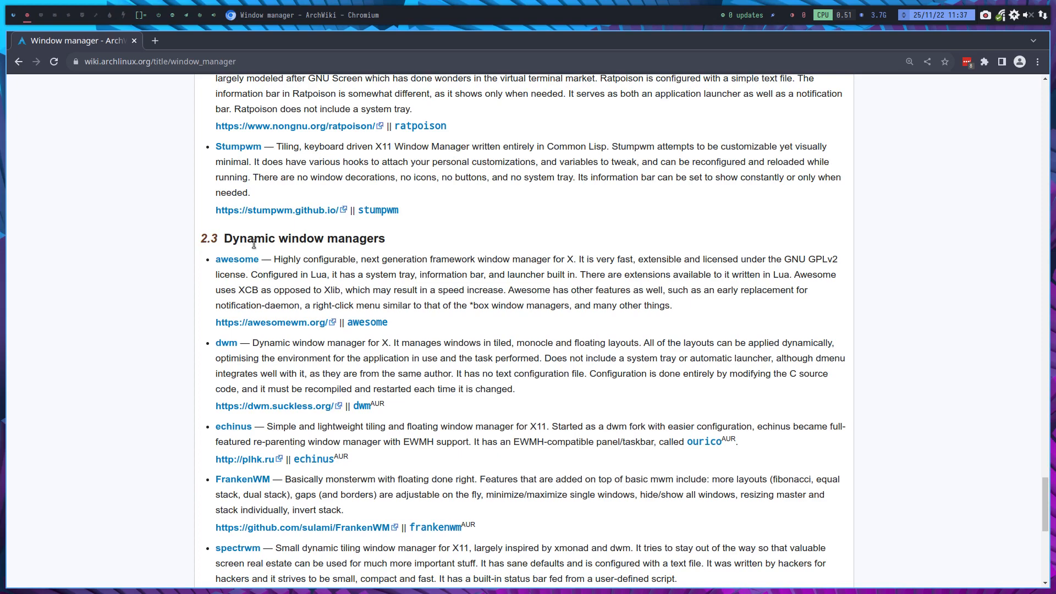
mouse_move(237, 269)
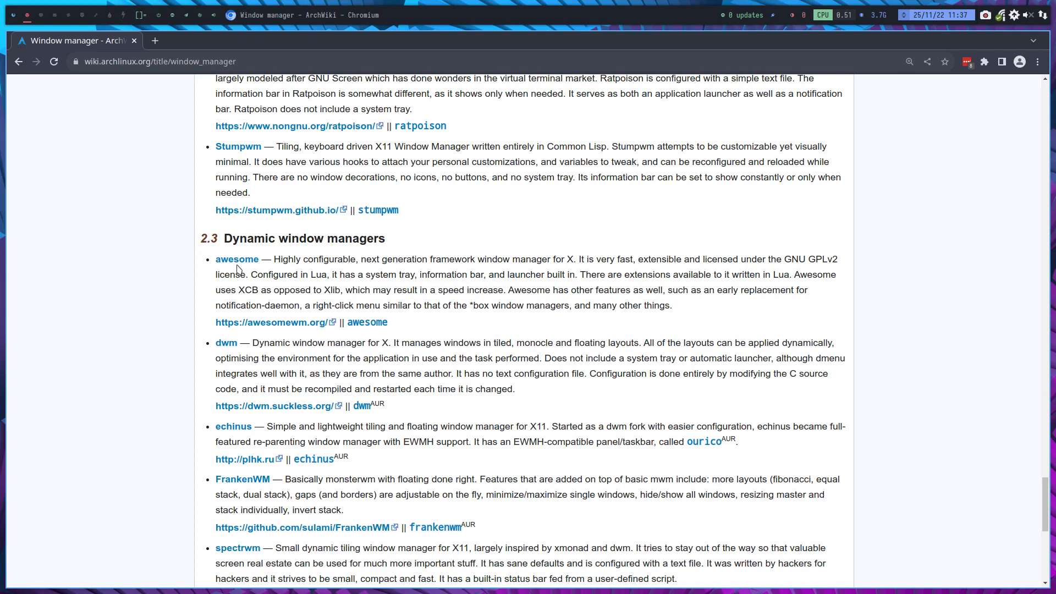
mouse_move(237, 260)
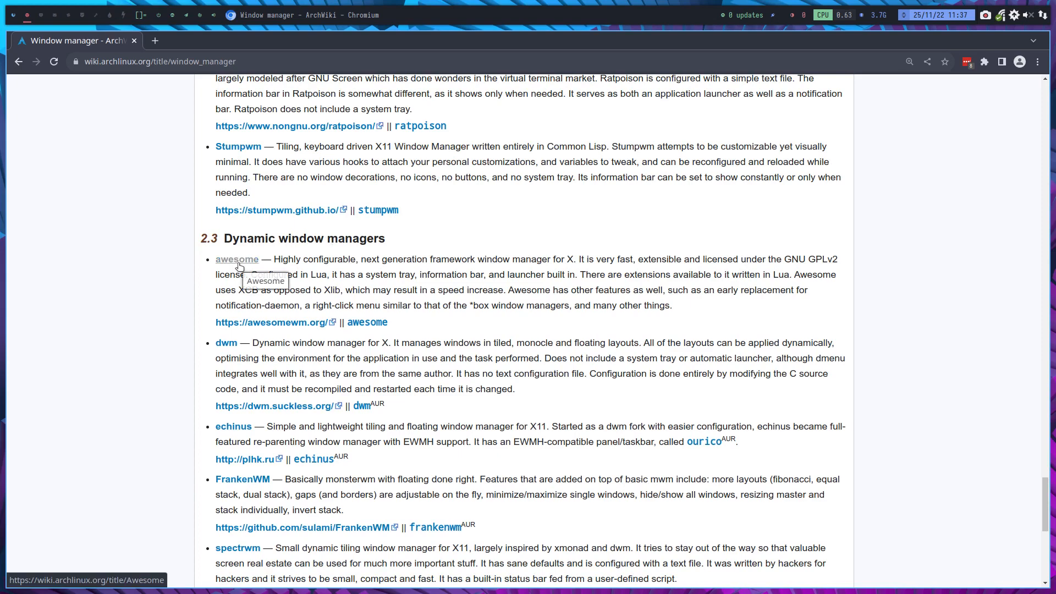
scroll("down", 3)
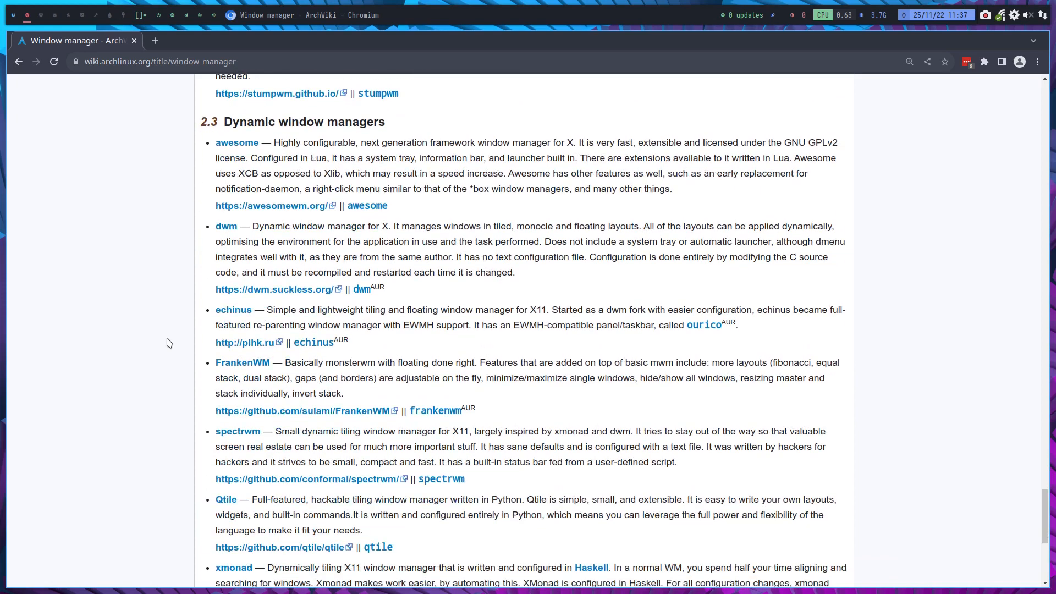
scroll("down", 3)
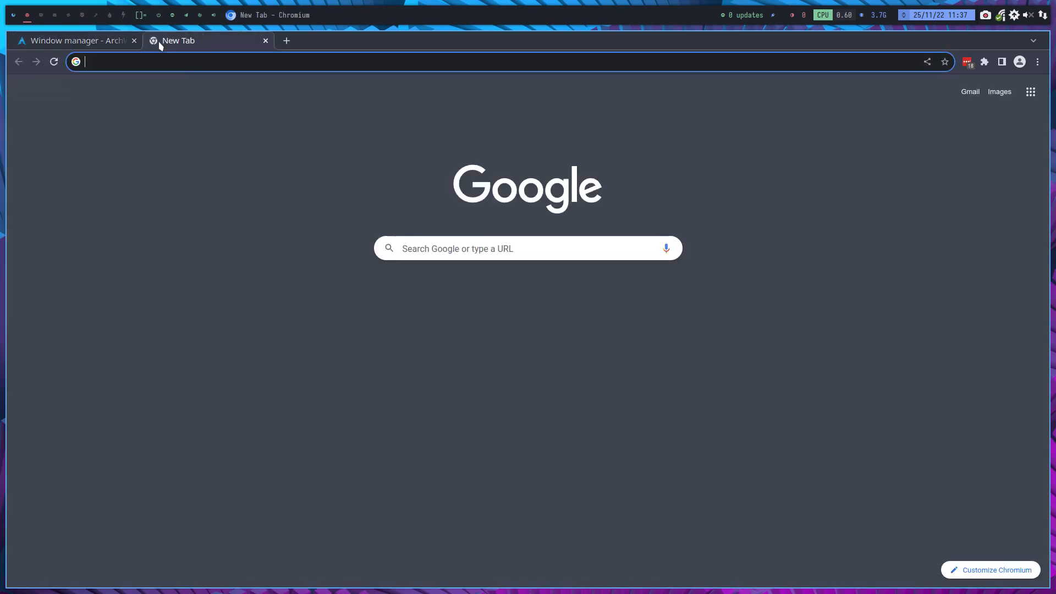
Step: Enter 'arc' in the address bar and go to arcolinuxd.com
type("arc")
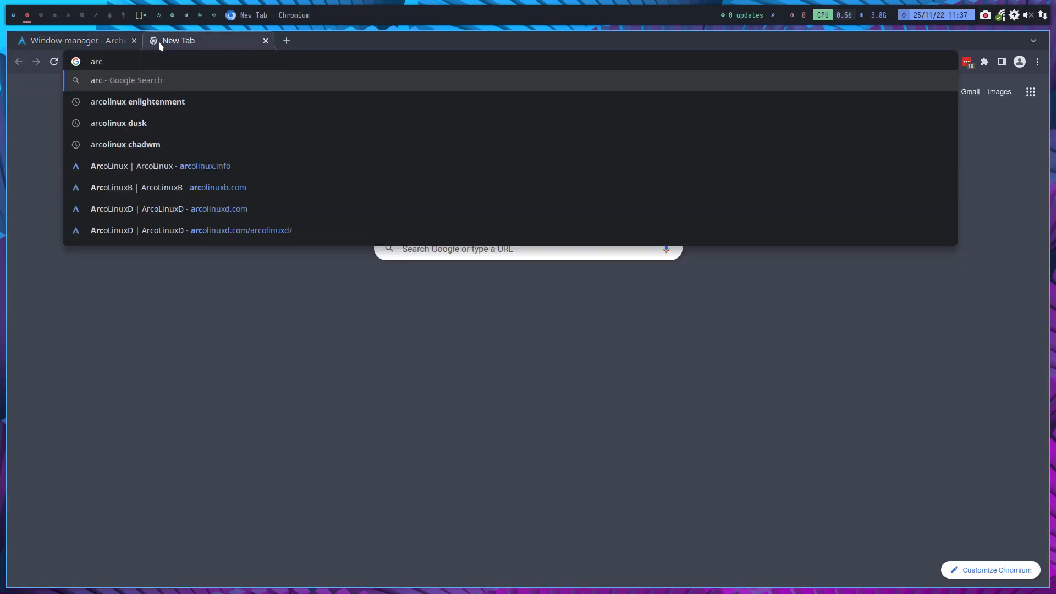
left_click(218, 209)
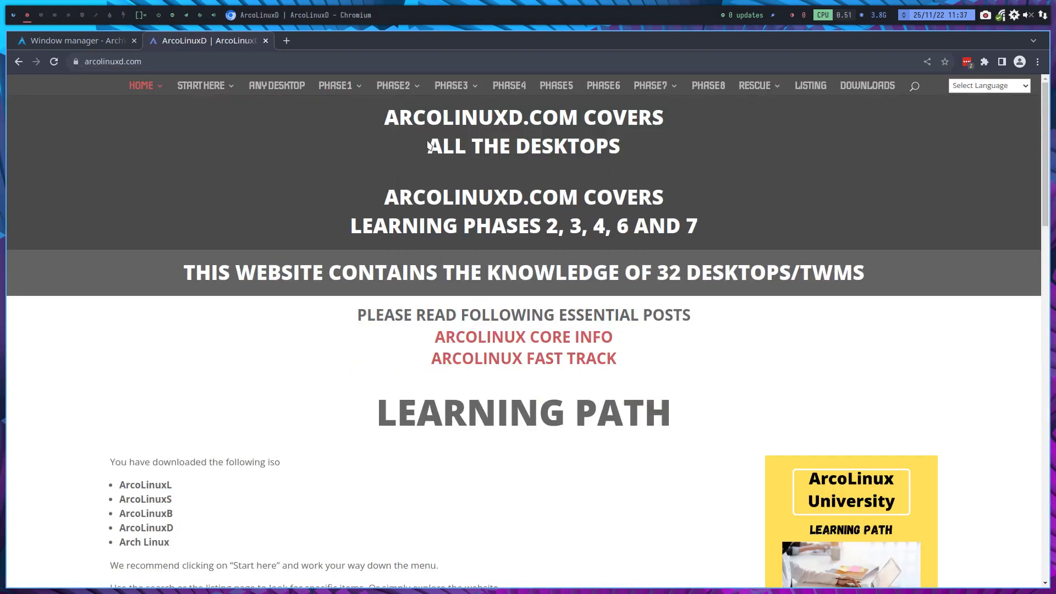
left_click(452, 86)
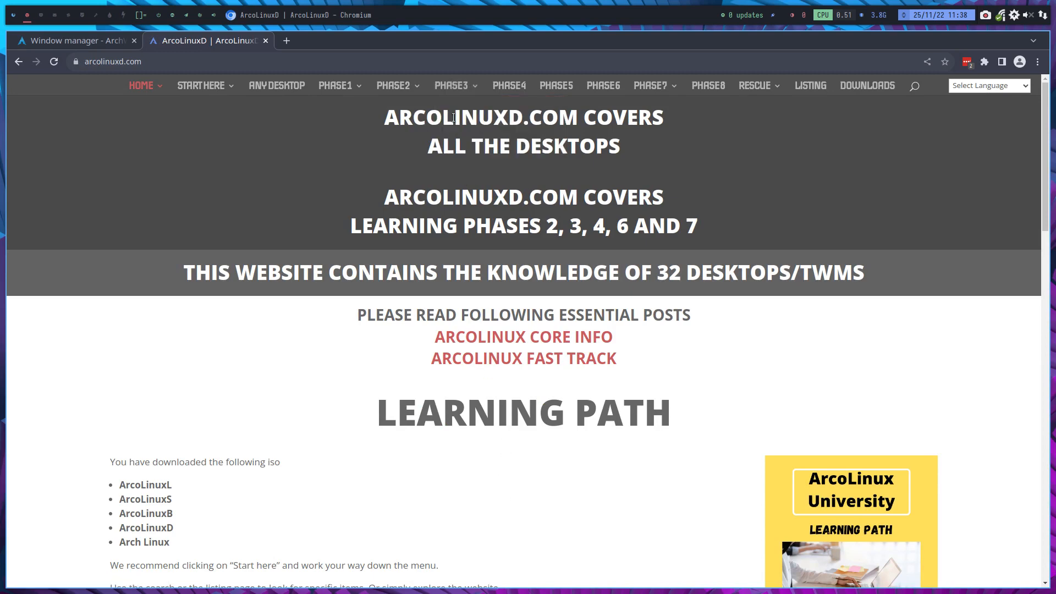
left_click(452, 86)
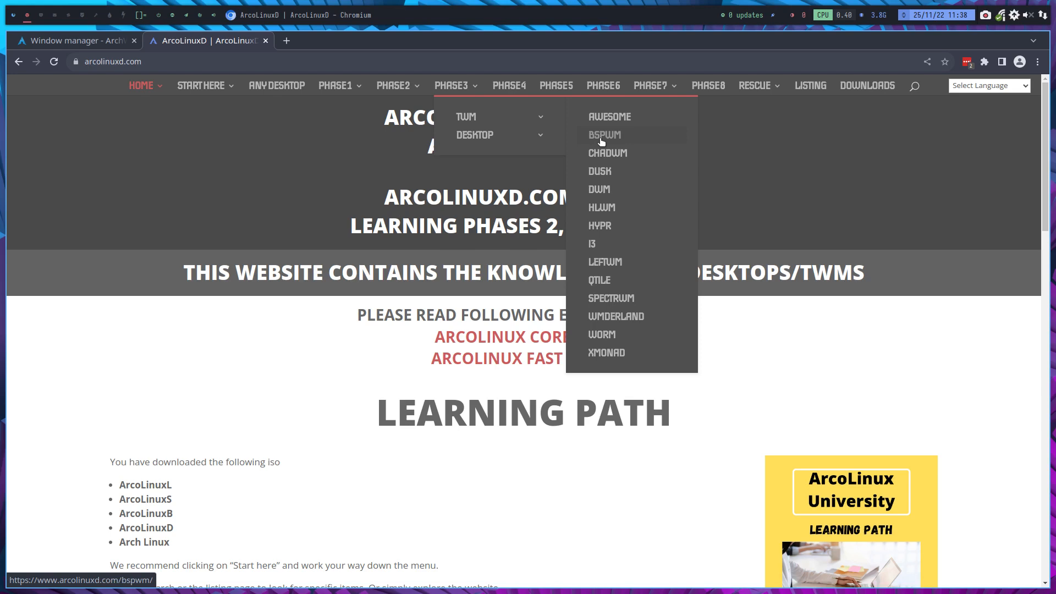
mouse_move(607, 152)
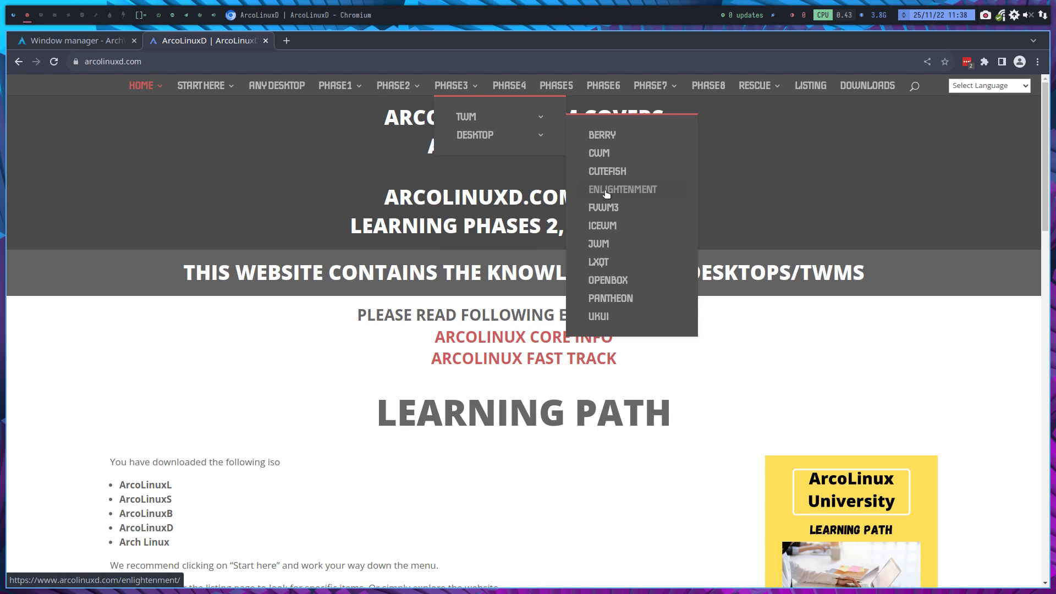
mouse_move(607, 137)
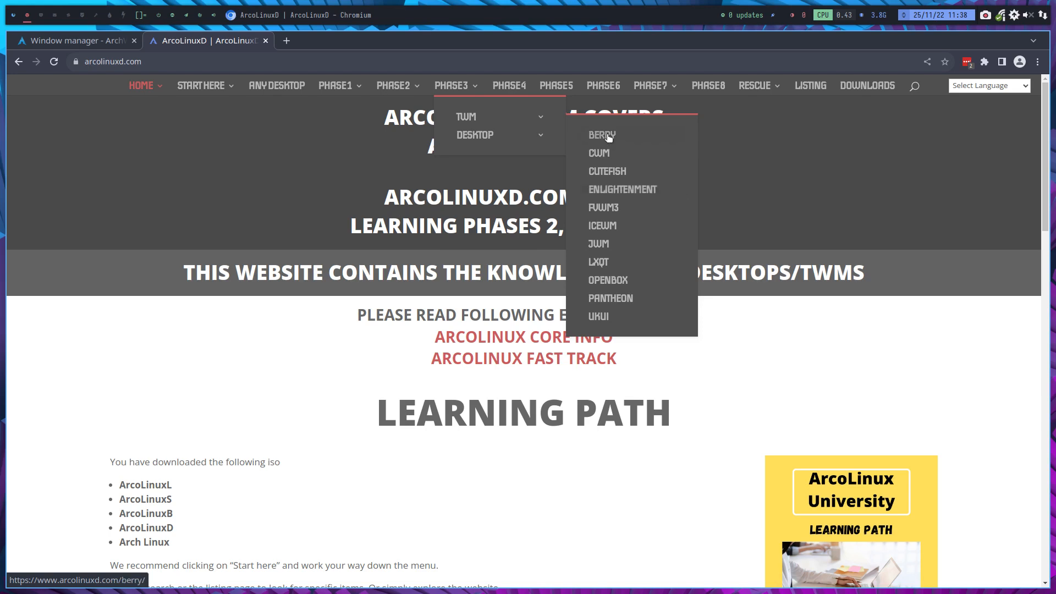
mouse_move(598, 317)
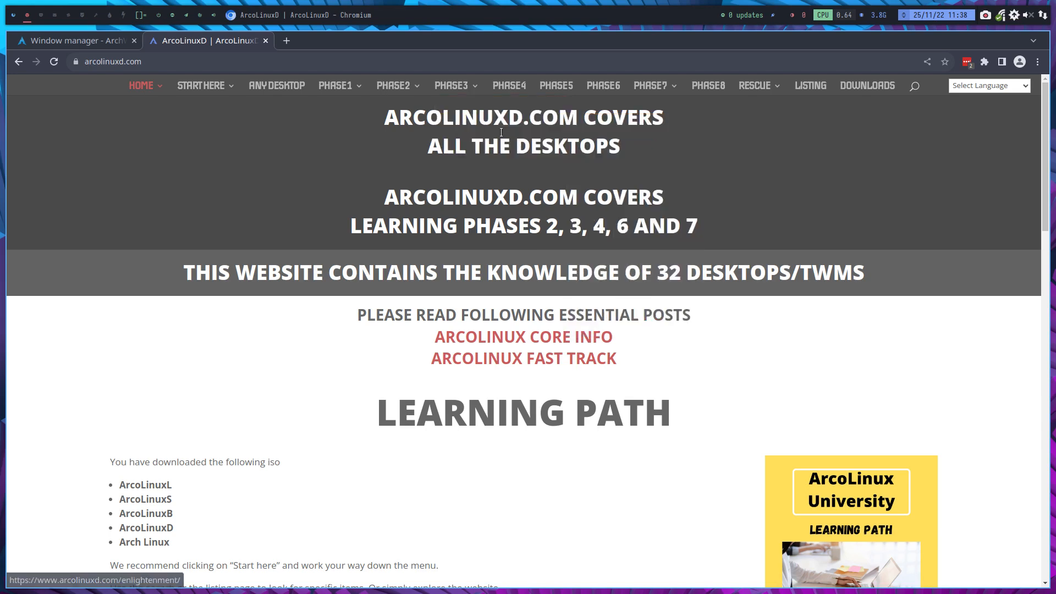
Step: Show the PHASE3 TWM submenu listing tiling window managers from Awesome to Xmonad
left_click(452, 86)
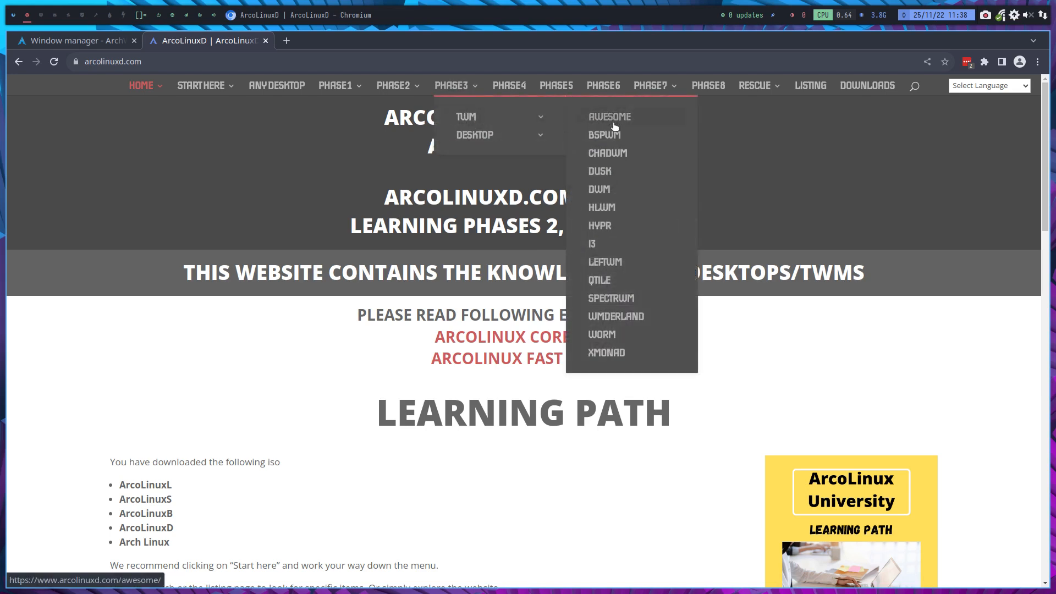
mouse_move(617, 368)
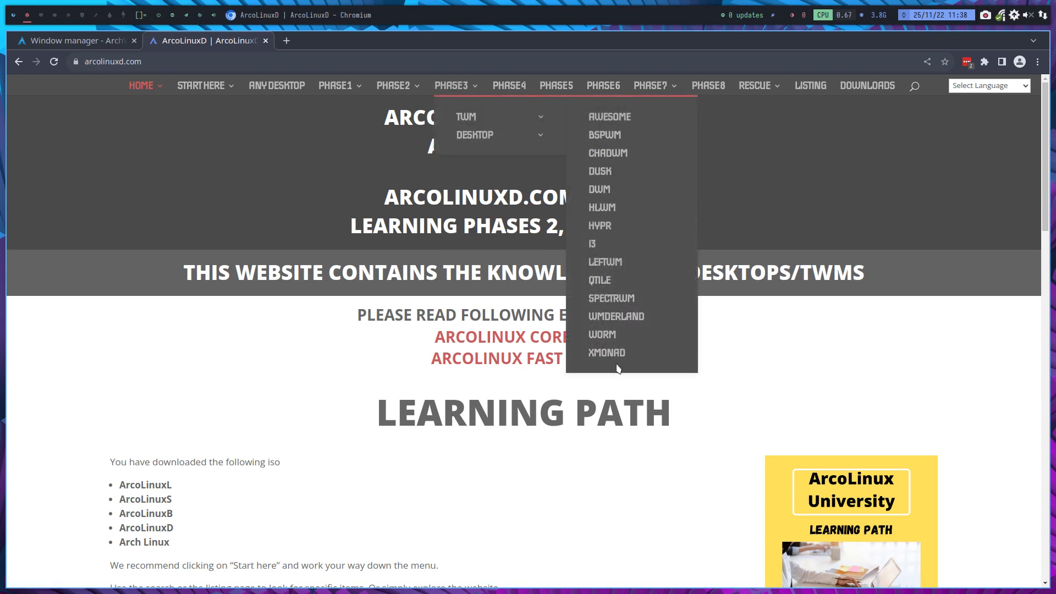
mouse_move(750, 359)
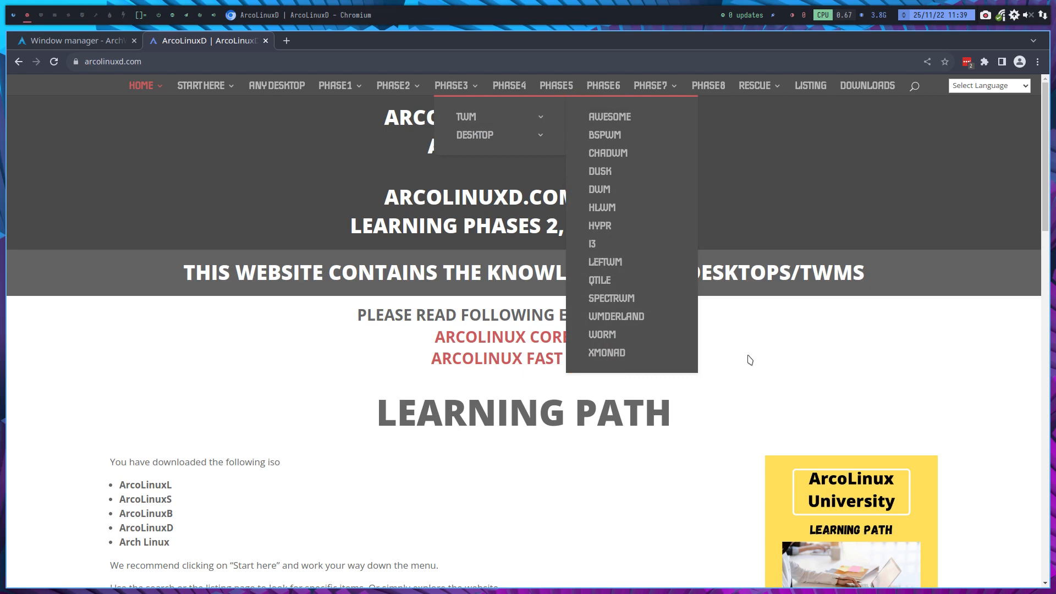